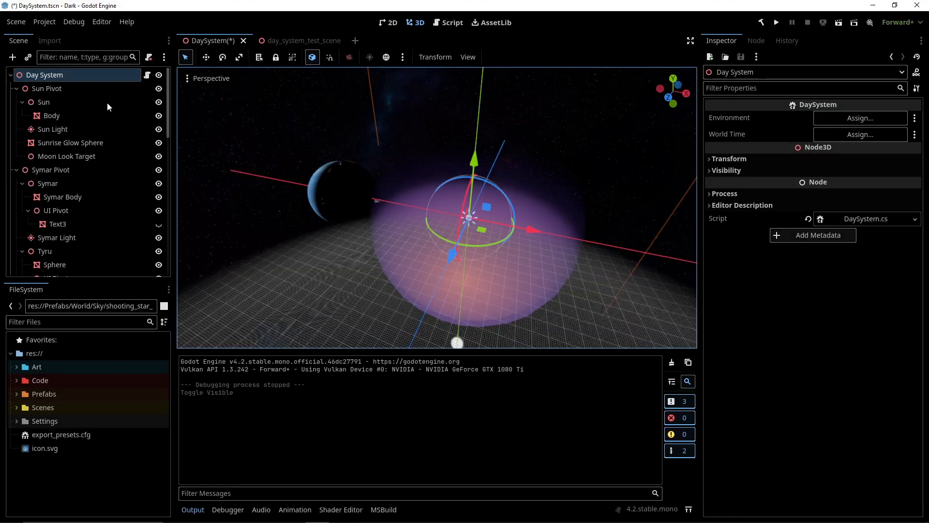
- Scroll the scene tree and select the sky MeshInstance3D node to view its mesh properties
{"action": "scroll", "scroll_direction": "down", "scroll_amount": 3}
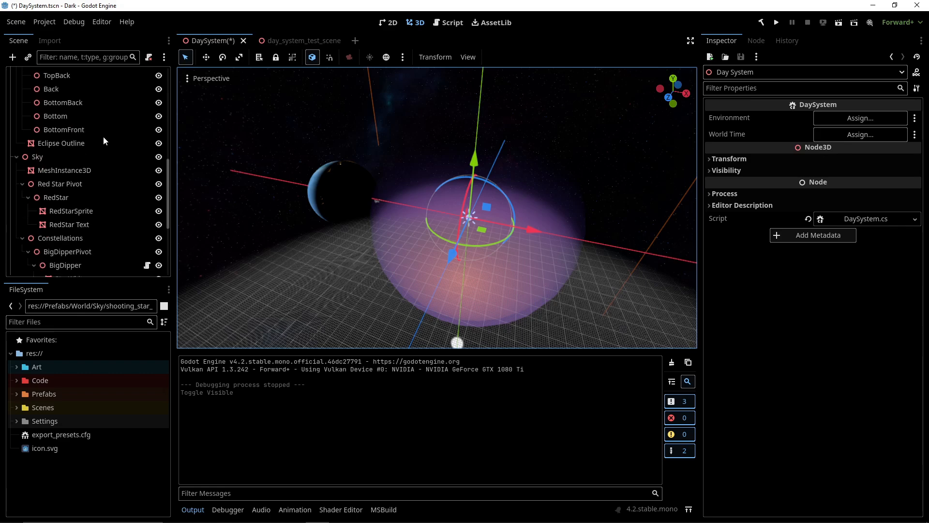
{"action": "scroll", "scroll_direction": "down", "scroll_amount": 3}
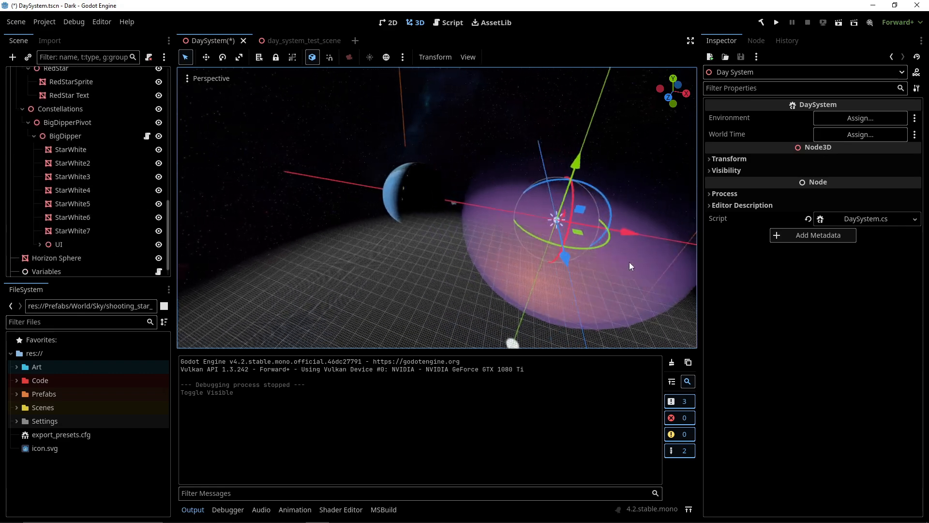
{"action": "left_click", "coordinate": [64, 75]}
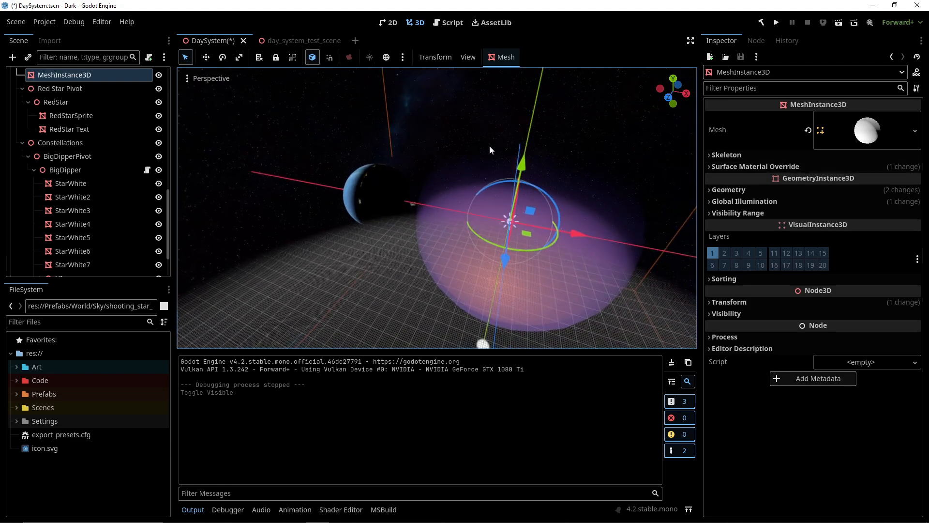
{"action": "mouse_move", "coordinate": [692, 172]}
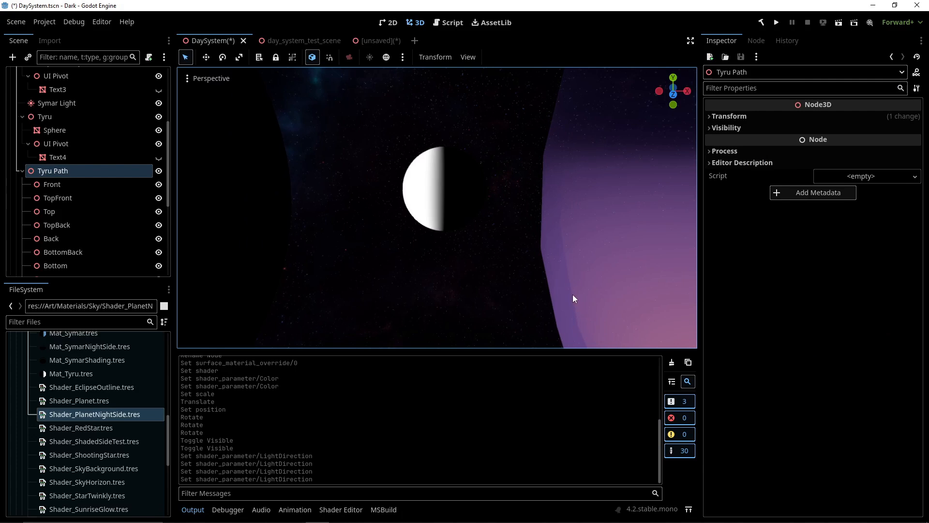
{"action": "mouse_move", "coordinate": [587, 300]}
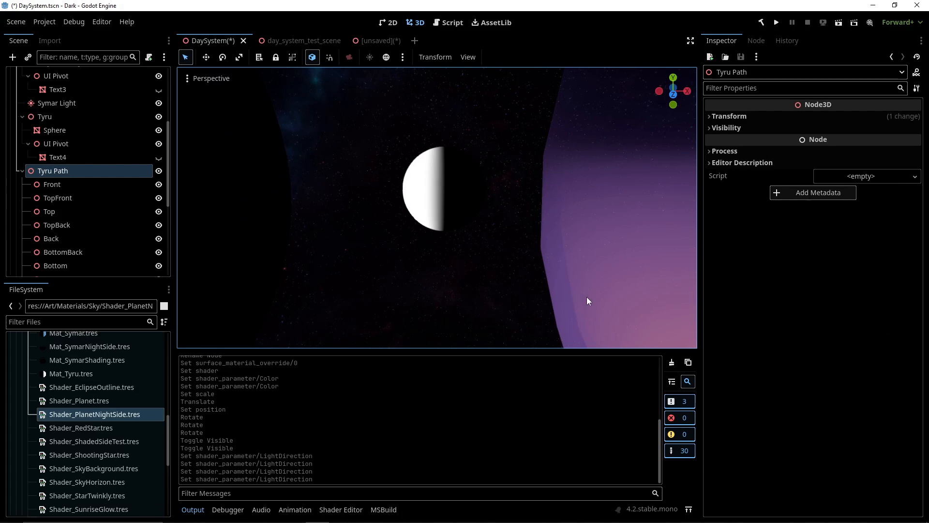
{"action": "mouse_move", "coordinate": [403, 388]}
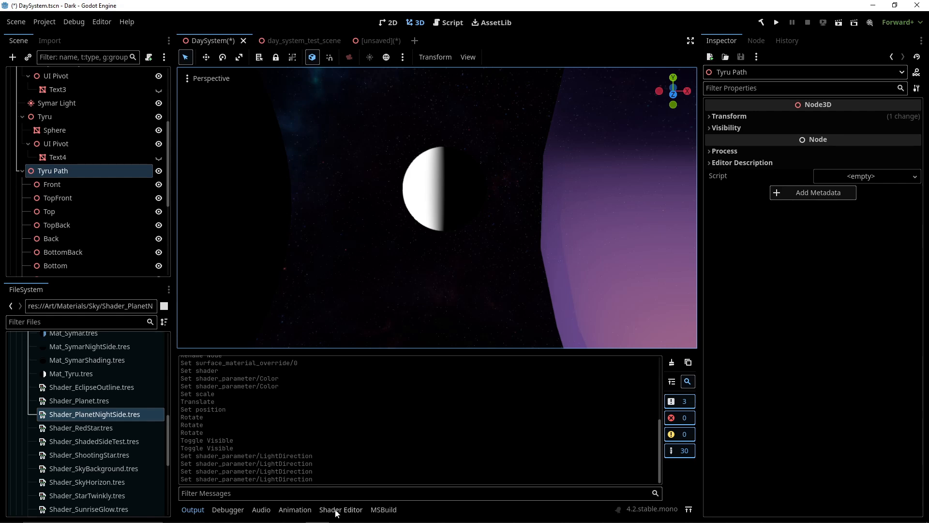
- Open Shader_Planet.tres in the Shader Editor and show its vertex-stage graph
{"action": "left_click", "coordinate": [341, 509]}
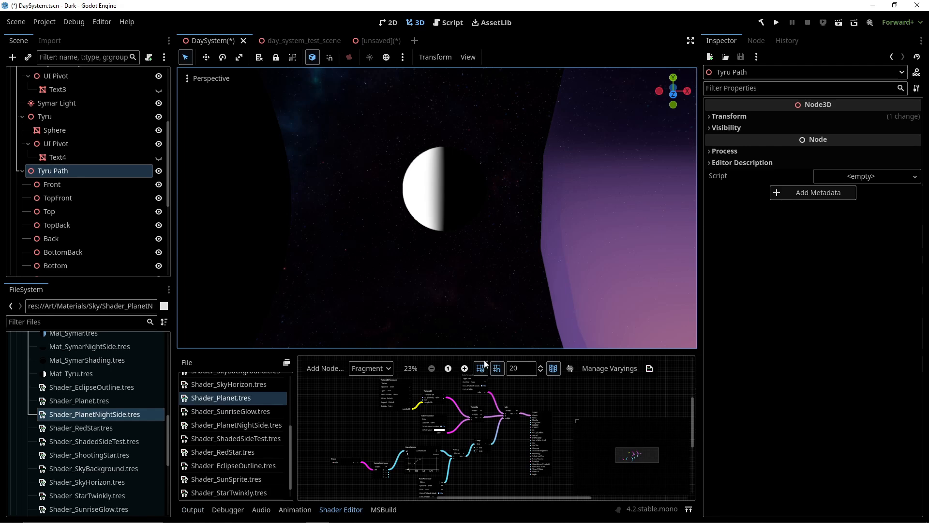
{"action": "mouse_move", "coordinate": [485, 363]}
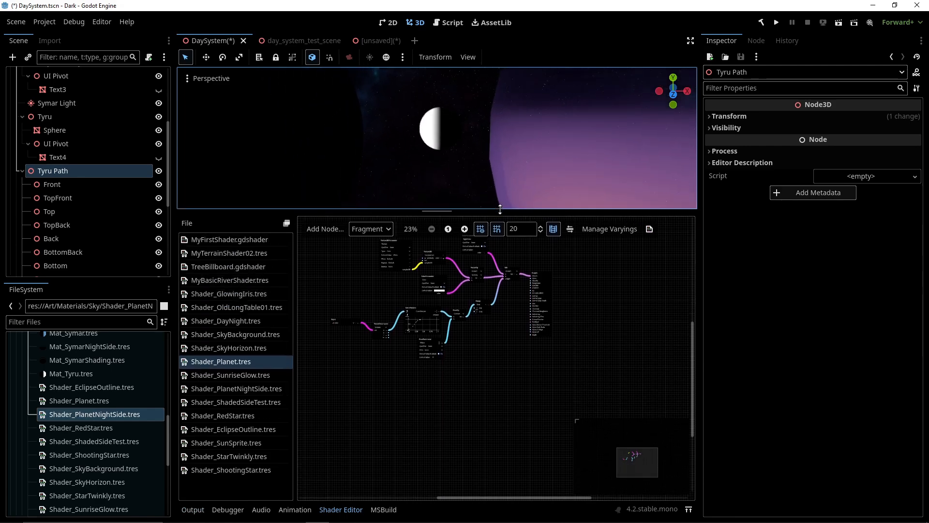
{"action": "left_click", "coordinate": [465, 229]}
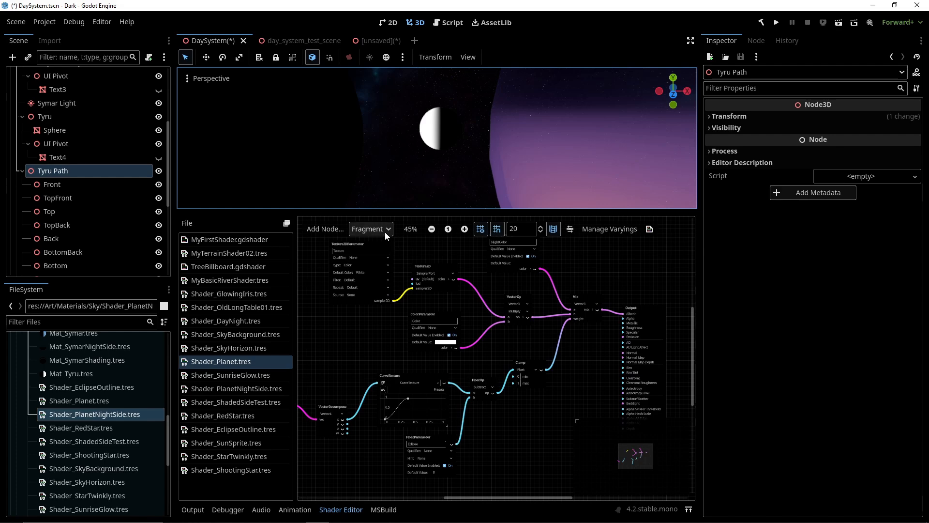
{"action": "left_click", "coordinate": [370, 229]}
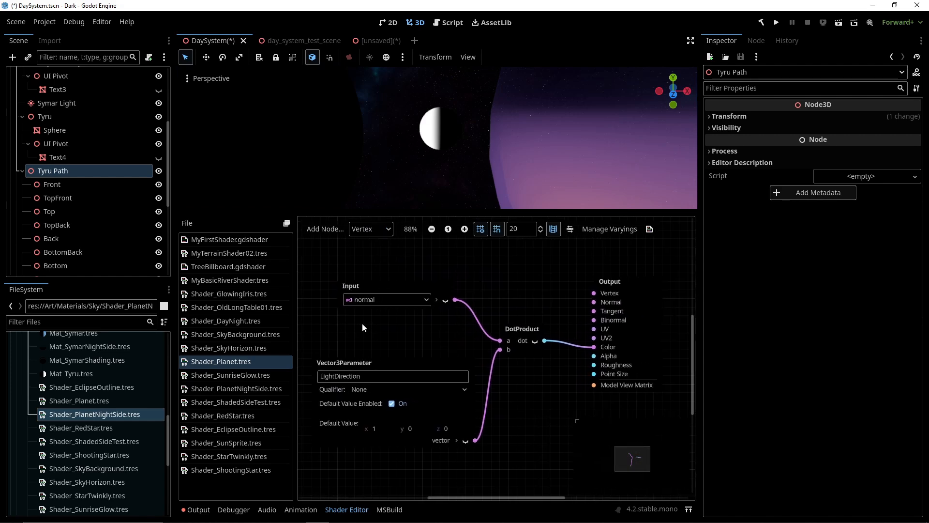
{"action": "mouse_move", "coordinate": [399, 346]}
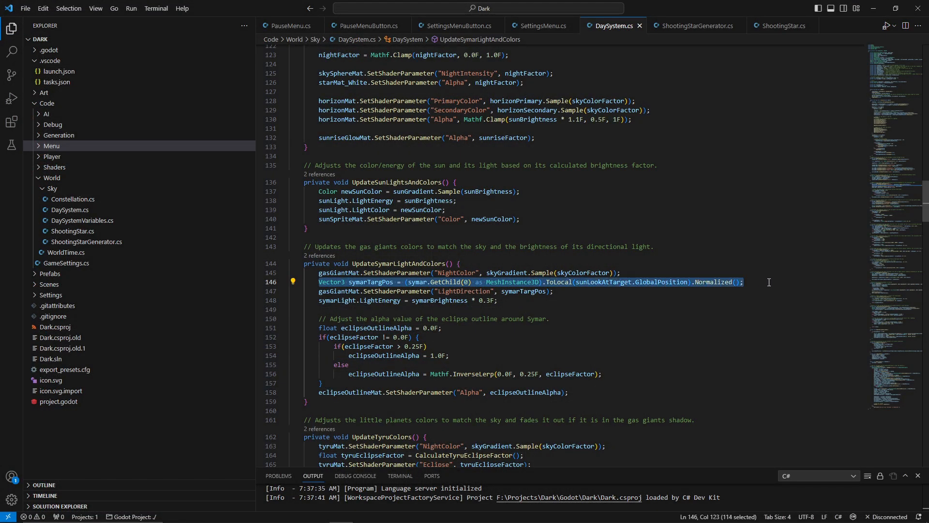
{"action": "left_click_drag", "start_coordinate": [744, 282], "coordinate": [553, 291]}
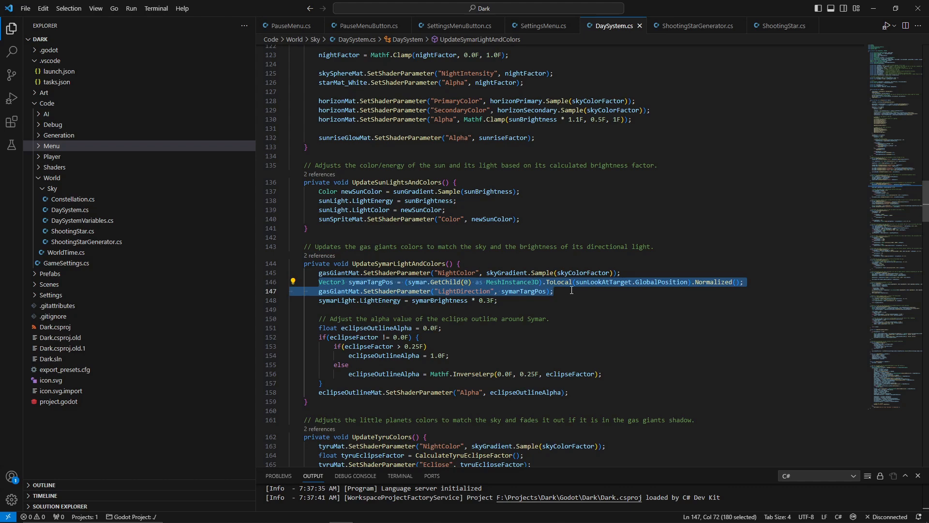
{"action": "left_click", "coordinate": [554, 291]}
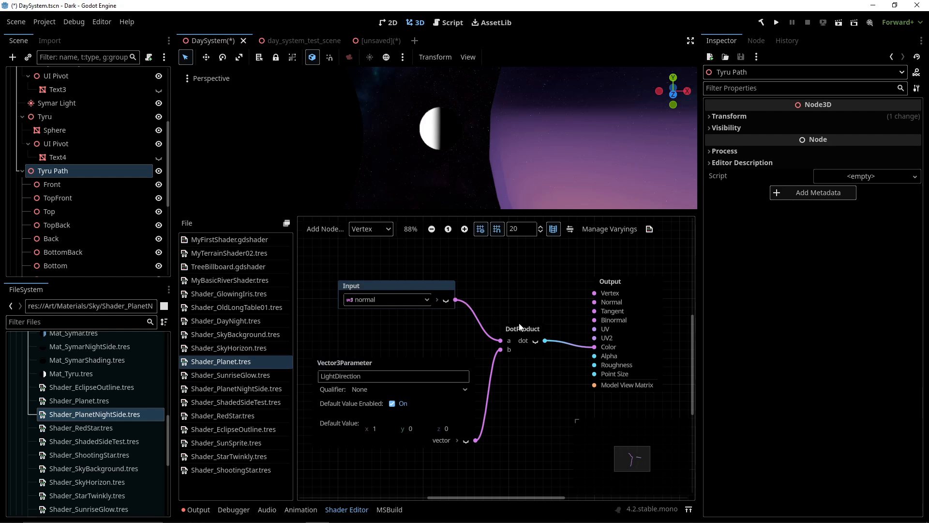
{"action": "left_click", "coordinate": [522, 329]}
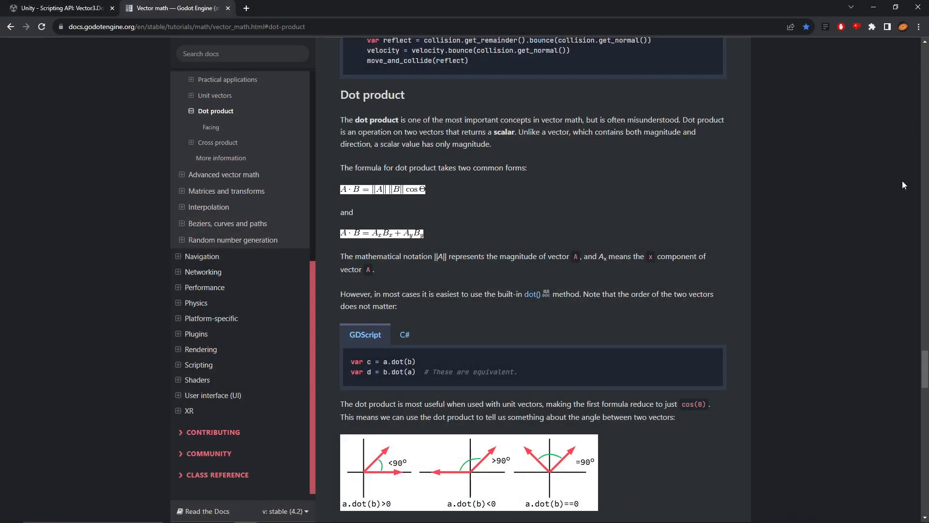
- Read the Godot dot product and Facing sections, then view Unity's Vector3.Dot reference
{"action": "scroll", "scroll_direction": "down", "scroll_amount": 3}
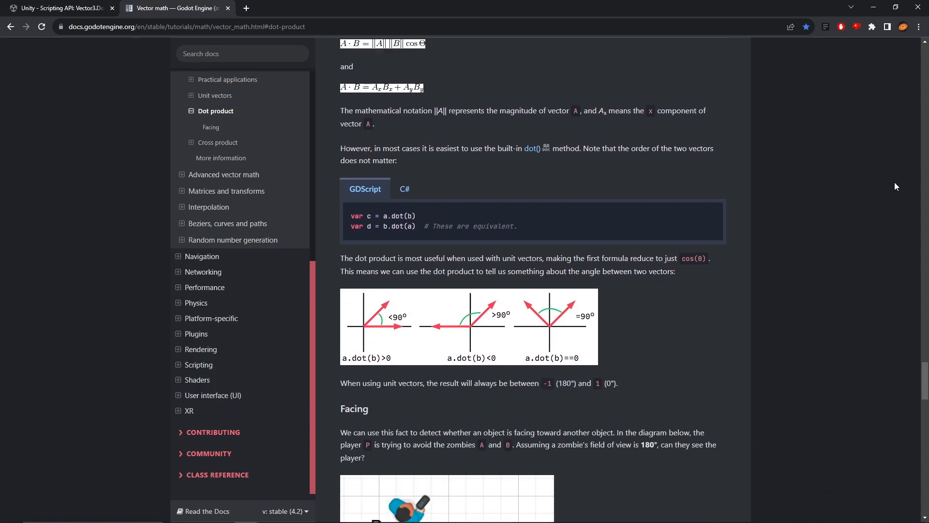
{"action": "scroll", "scroll_direction": "down", "scroll_amount": 3}
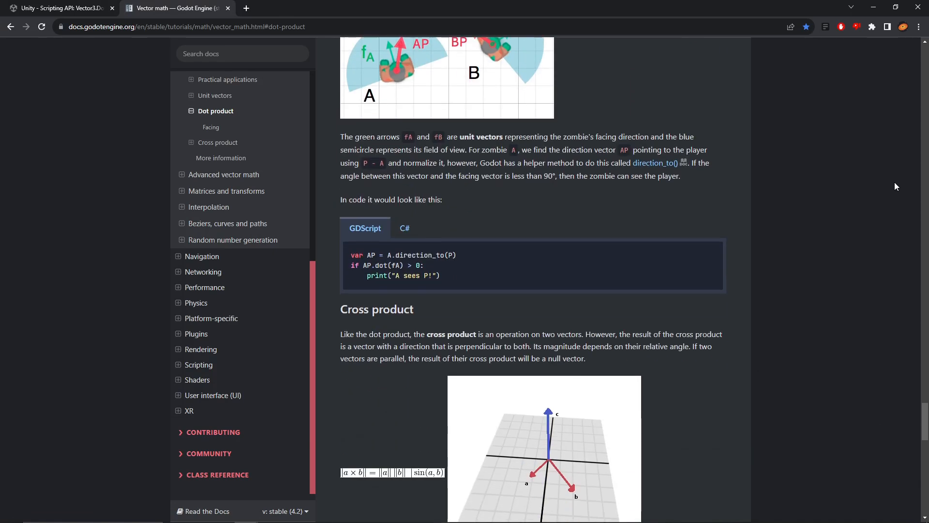
{"action": "left_click", "coordinate": [56, 8]}
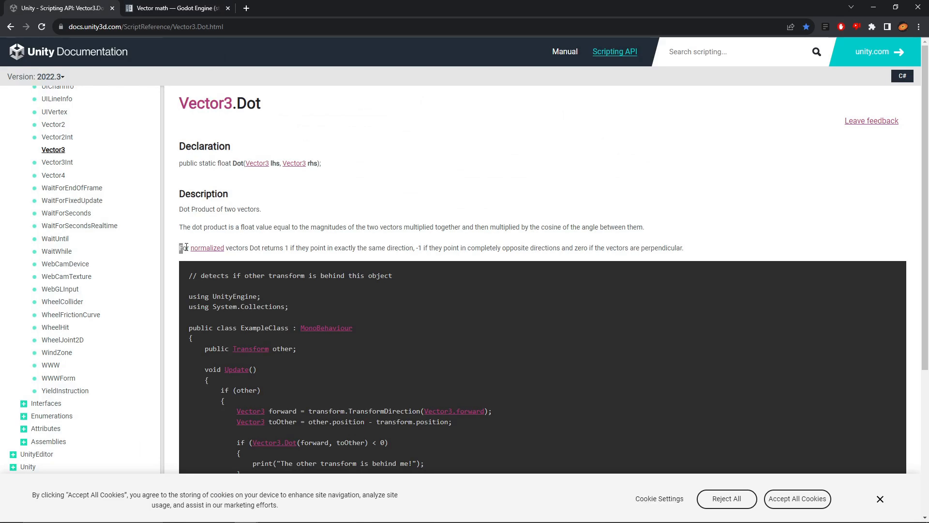
- Highlight the sentence saying normalized vectors' Dot returns 1, -1, or 0
{"action": "left_click_drag", "start_coordinate": [179, 248], "coordinate": [558, 247]}
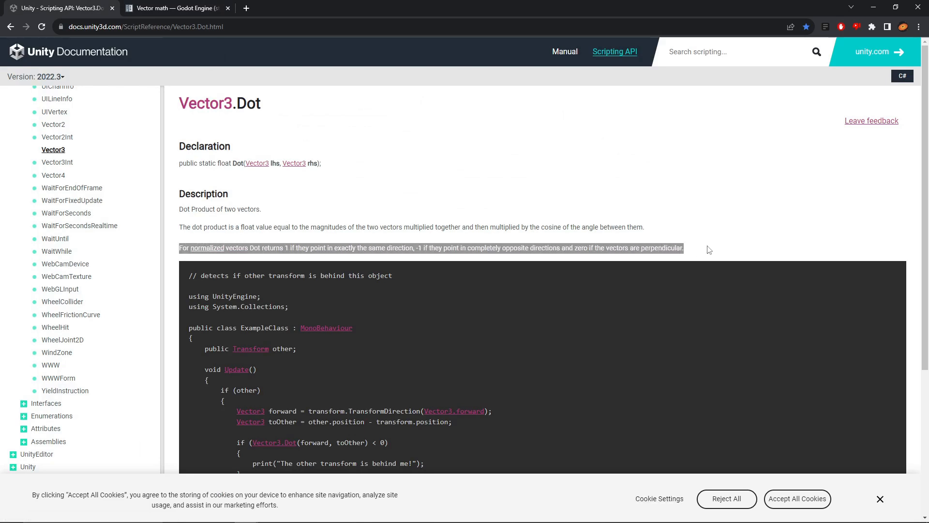
{"action": "mouse_move", "coordinate": [697, 248]}
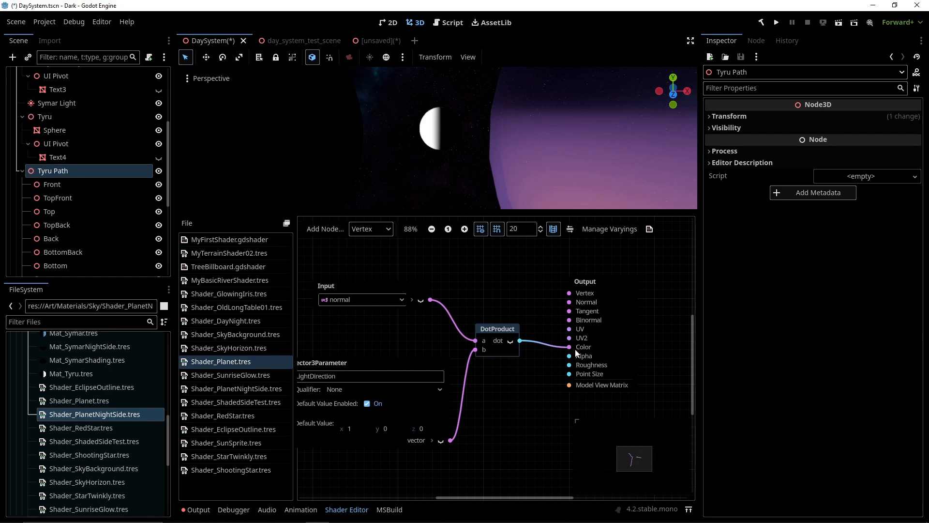
- Switch the shader graph to Fragment and select Tyru's Sphere to view its shader parameters
{"action": "left_click", "coordinate": [370, 229]}
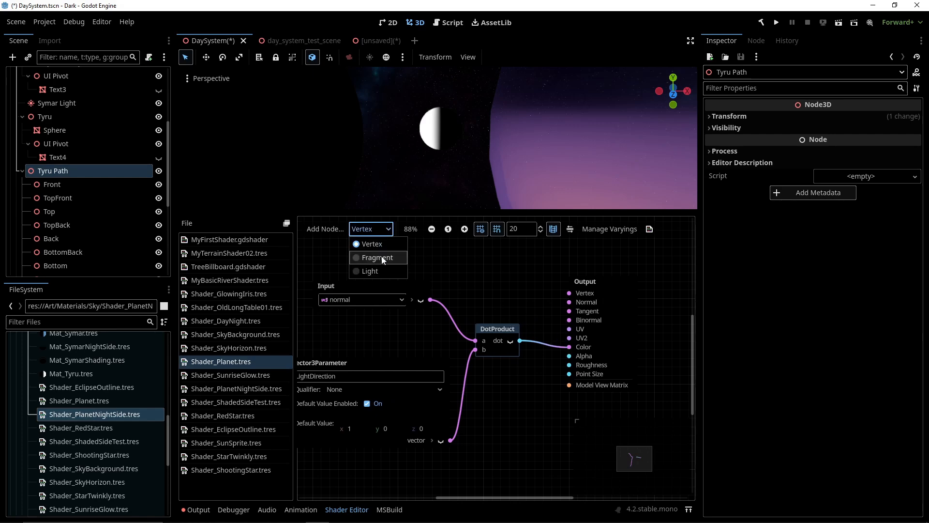
{"action": "left_click", "coordinate": [376, 257]}
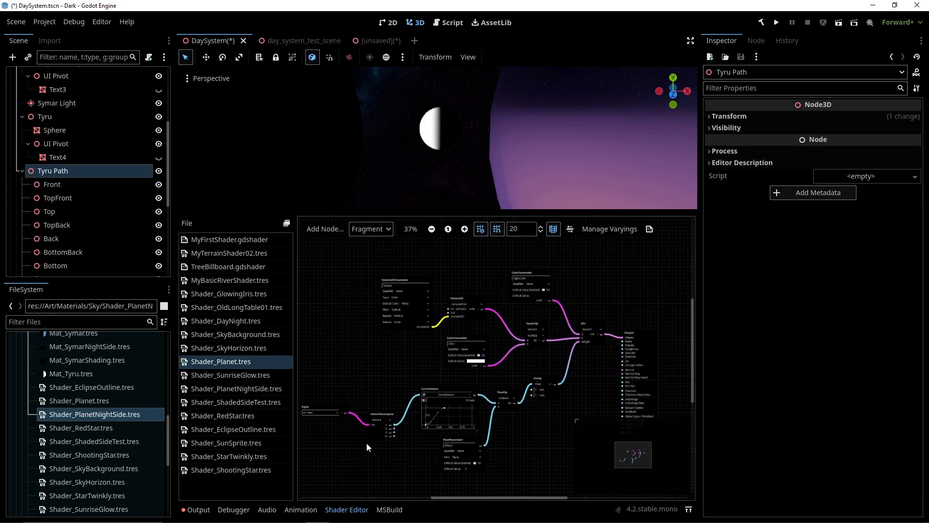
{"action": "left_click", "coordinate": [55, 130]}
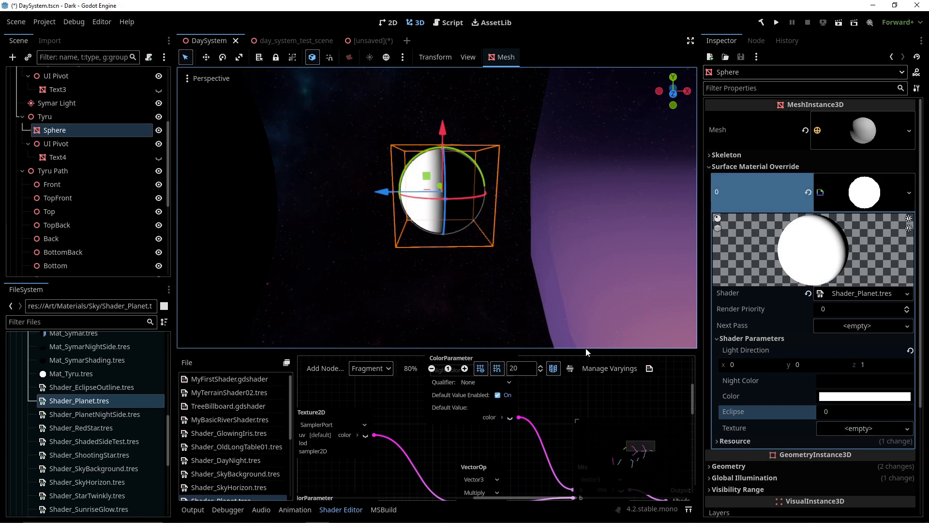
- Enter 1 in the Eclipse shader parameter field
{"action": "left_click", "coordinate": [864, 412]}
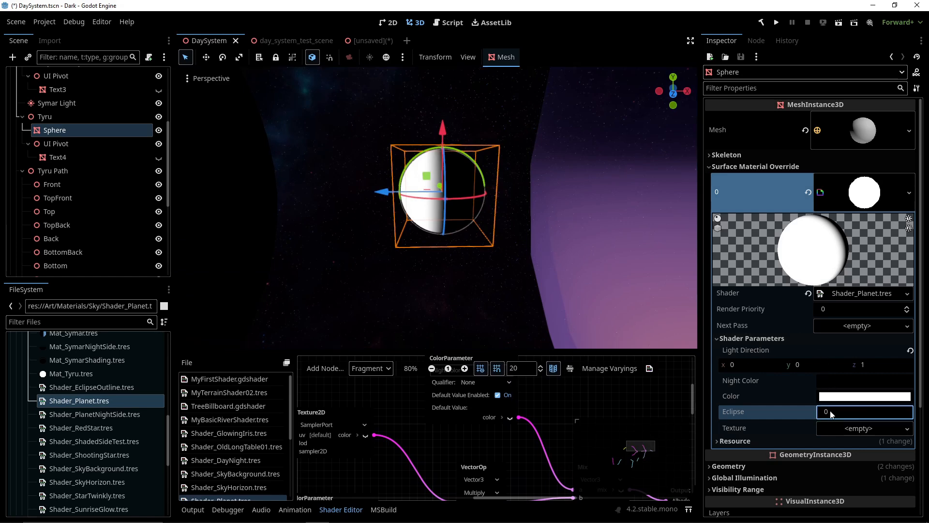
{"action": "type", "text": "1"}
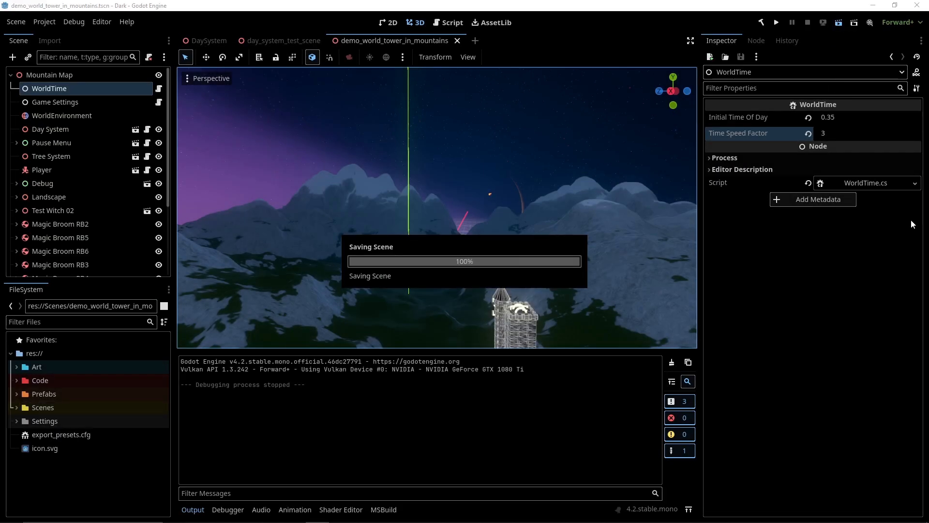
- Run the demo_world_tower_in_mountains scene, which saves it first
{"action": "left_click", "coordinate": [776, 21]}
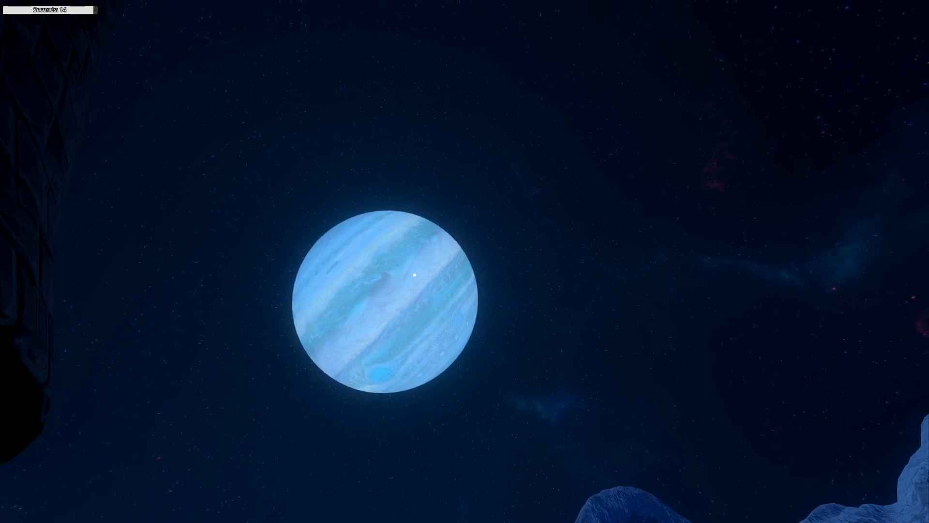
- Pause the game with Escape to bring up the Pause Menu
{"action": "key", "text": "Escape"}
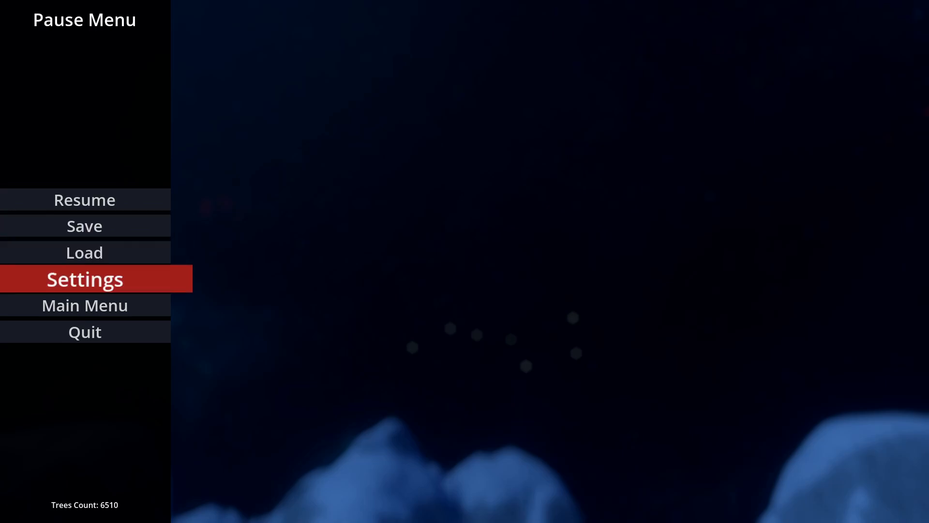
- Tick the Astronomy Perk checkbox in Settings and resume the game
{"action": "left_click", "coordinate": [84, 279]}
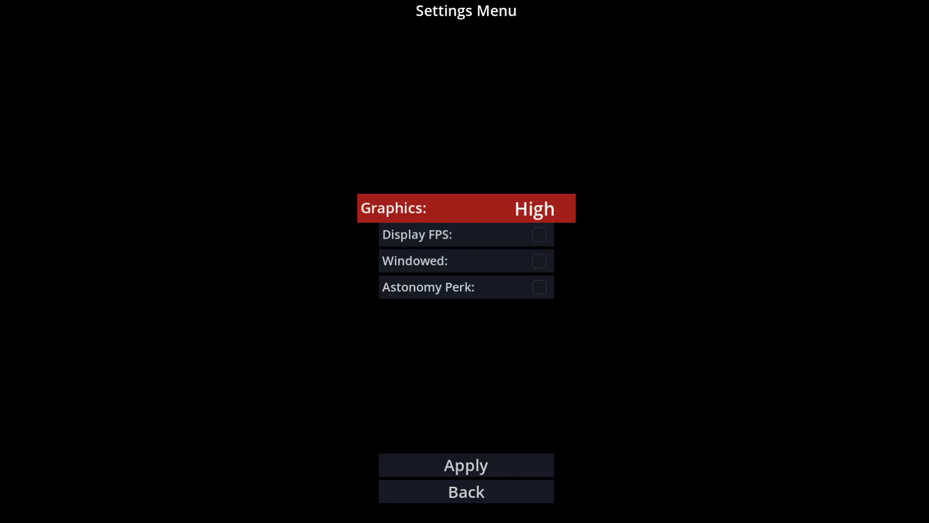
{"action": "left_click", "coordinate": [539, 234]}
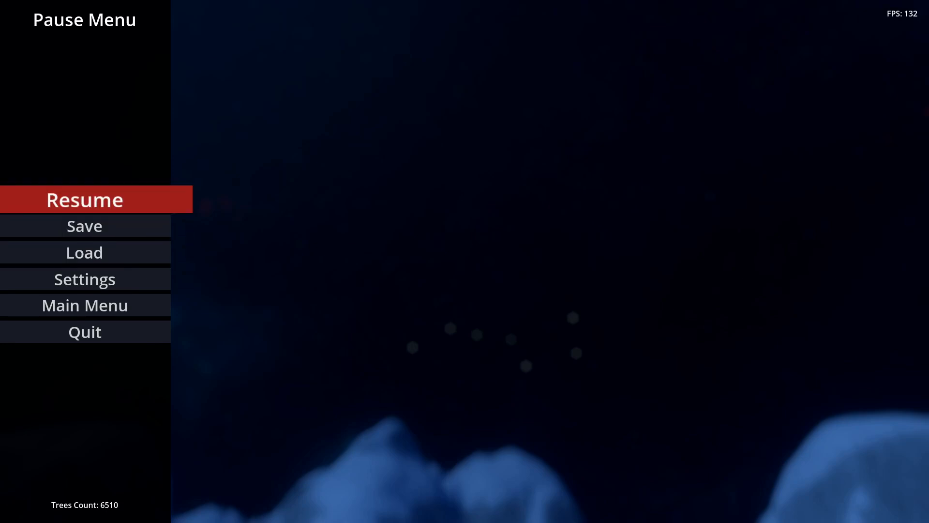
{"action": "left_click", "coordinate": [84, 199]}
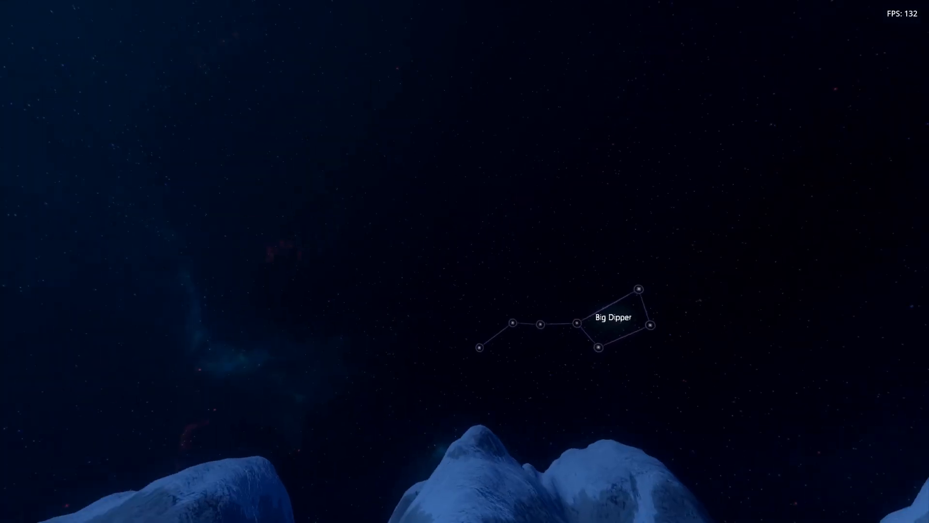